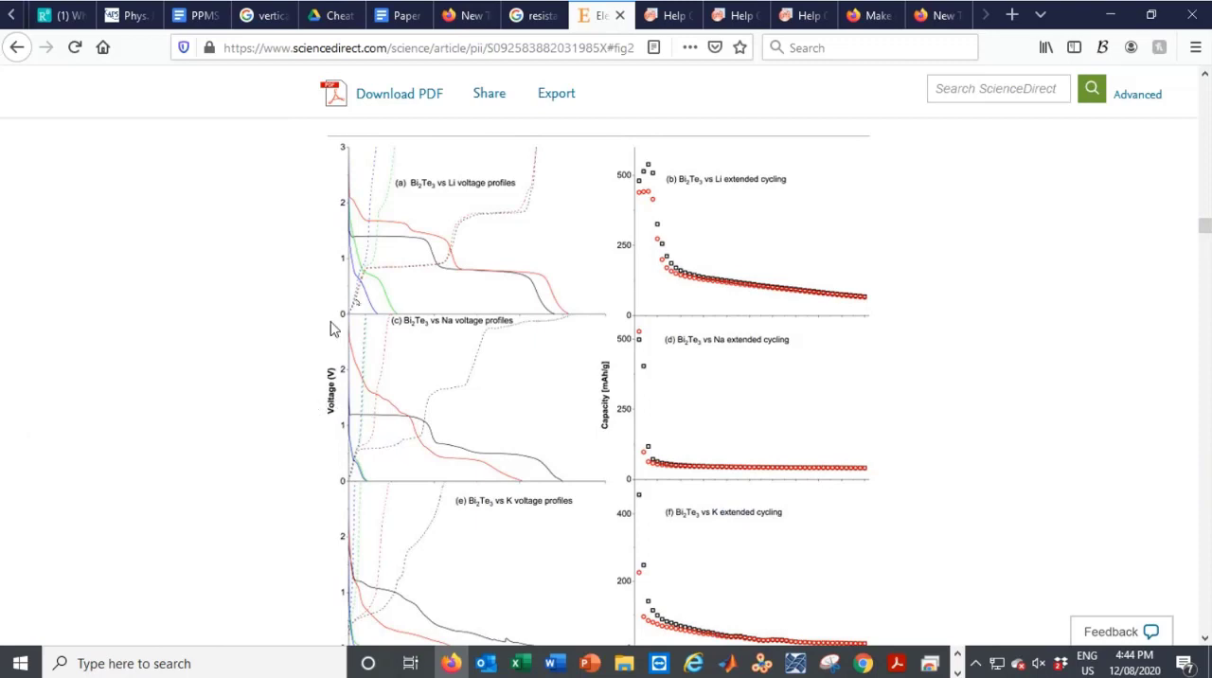
mouse_move(633, 267)
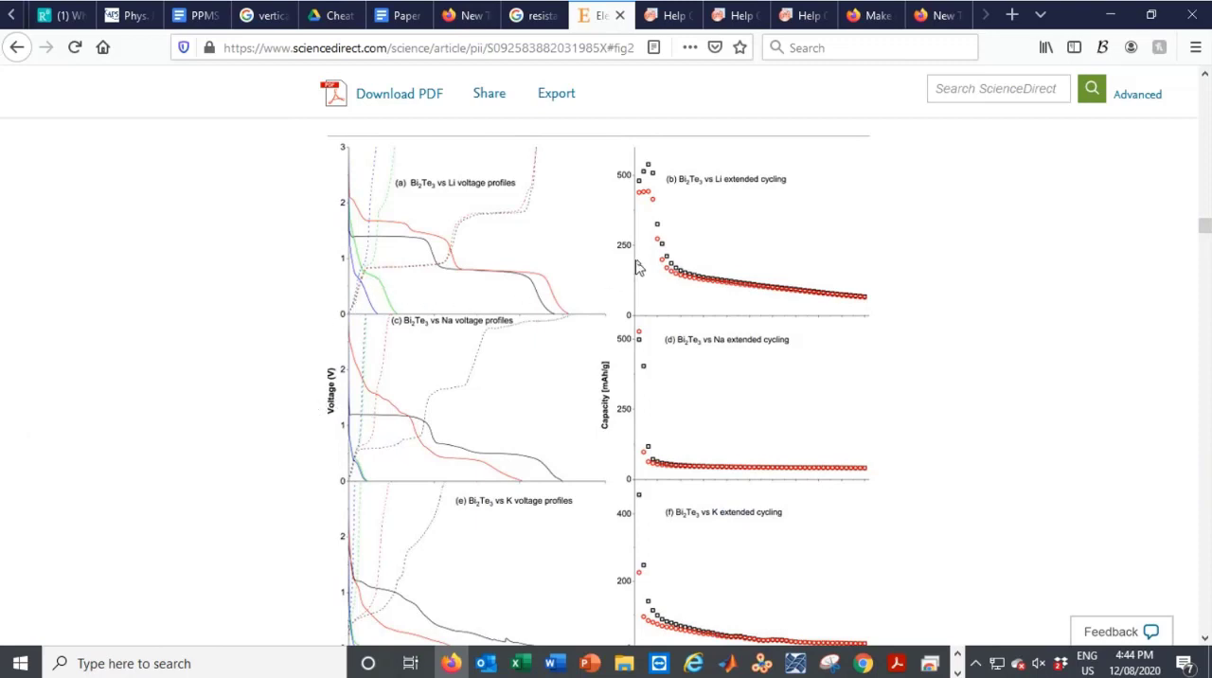
mouse_move(648, 273)
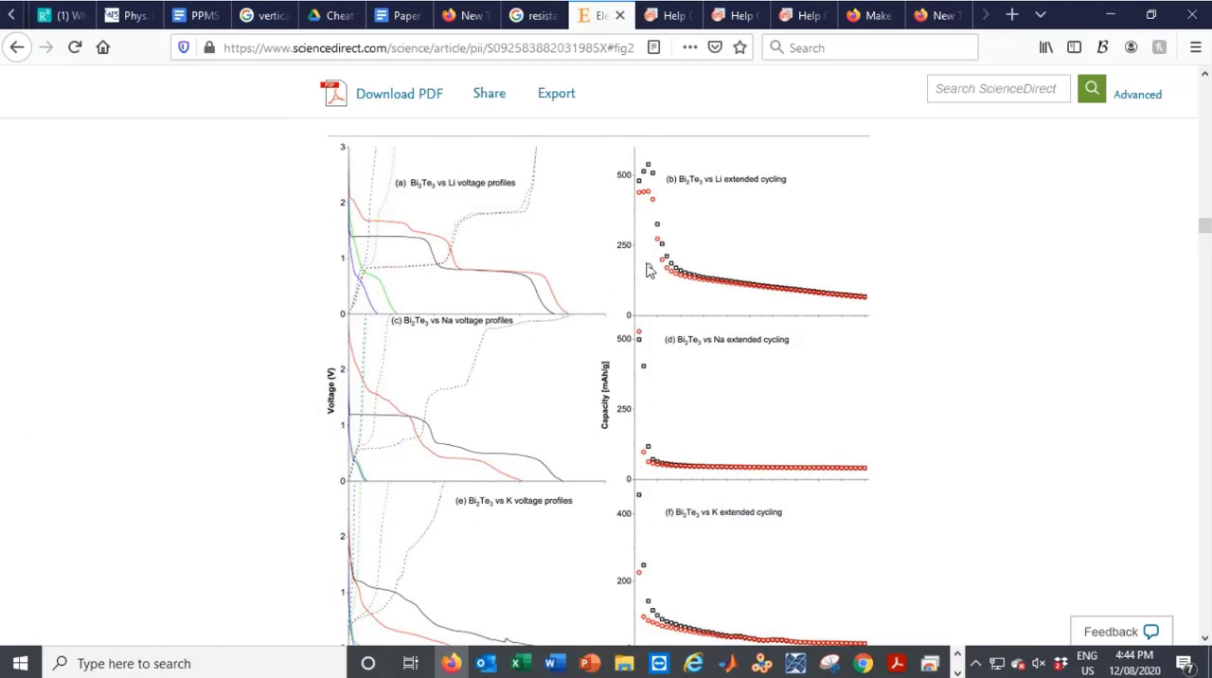
mouse_move(560, 610)
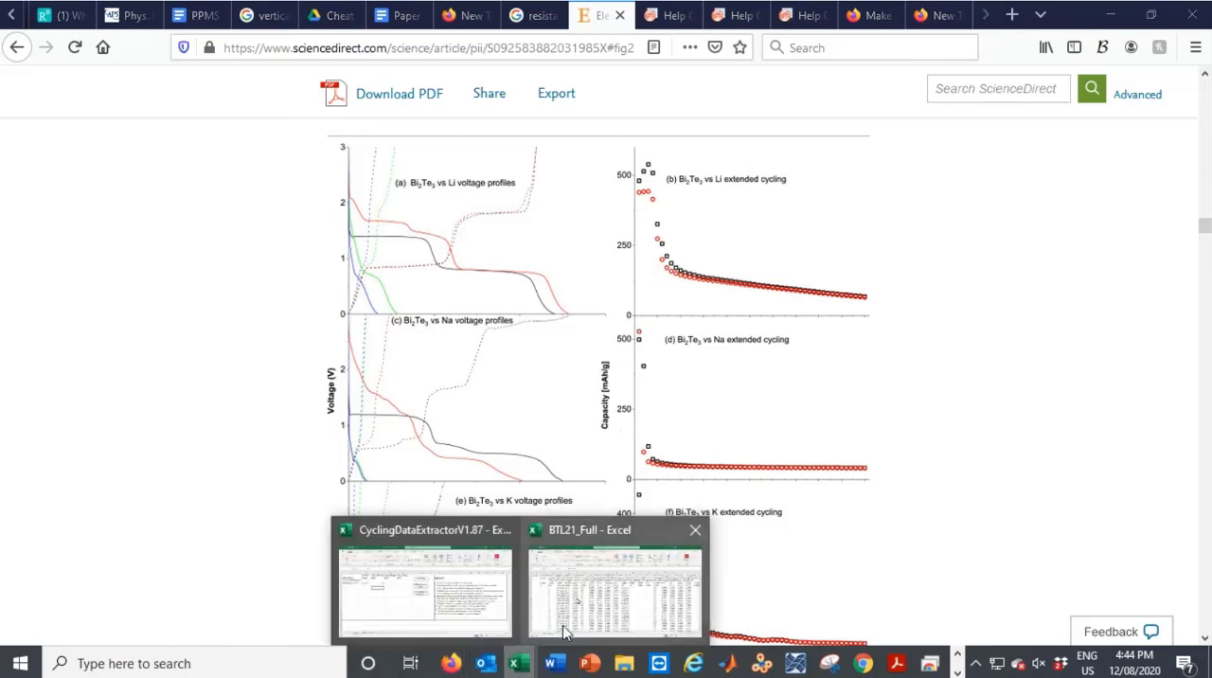
mouse_move(574, 600)
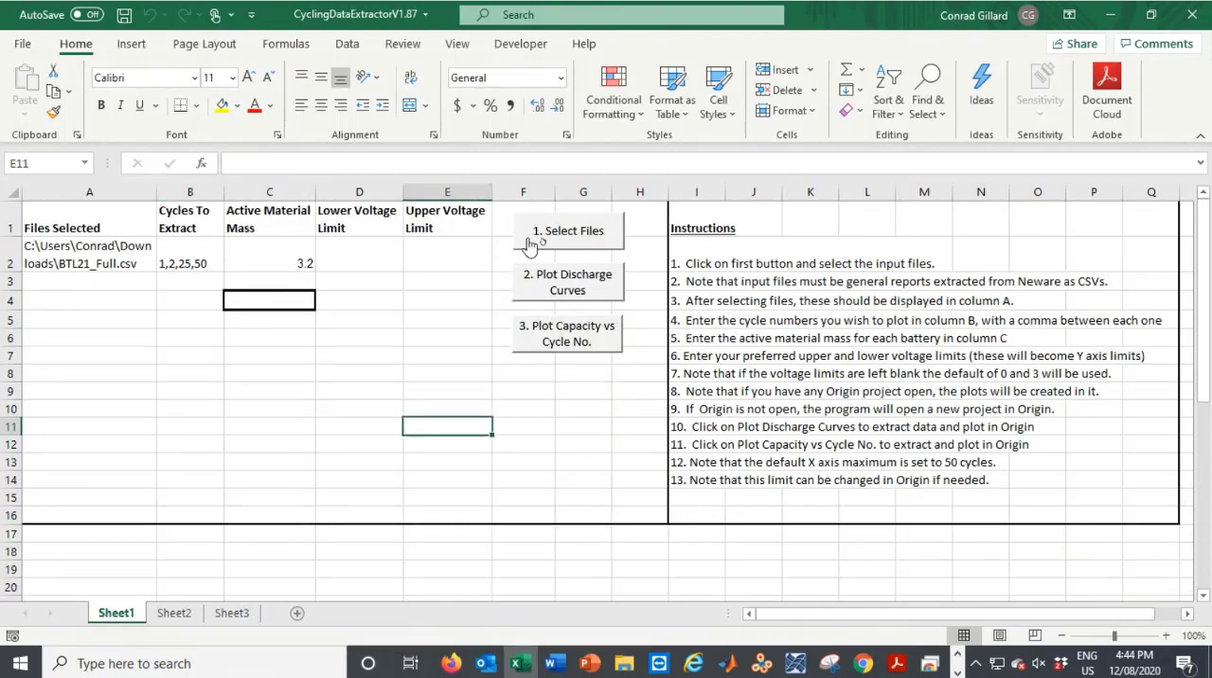
Step: Choose BTL21_Full.csv from Downloads as the extractor's input cycling data file
click(568, 231)
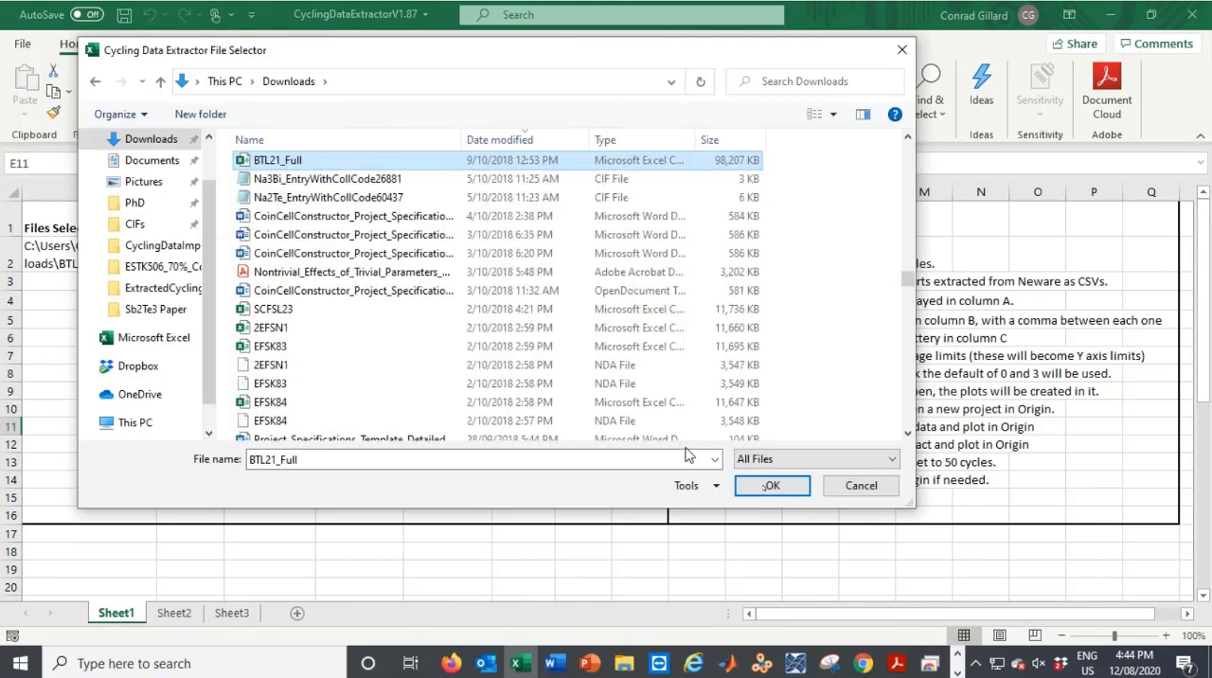
click(771, 485)
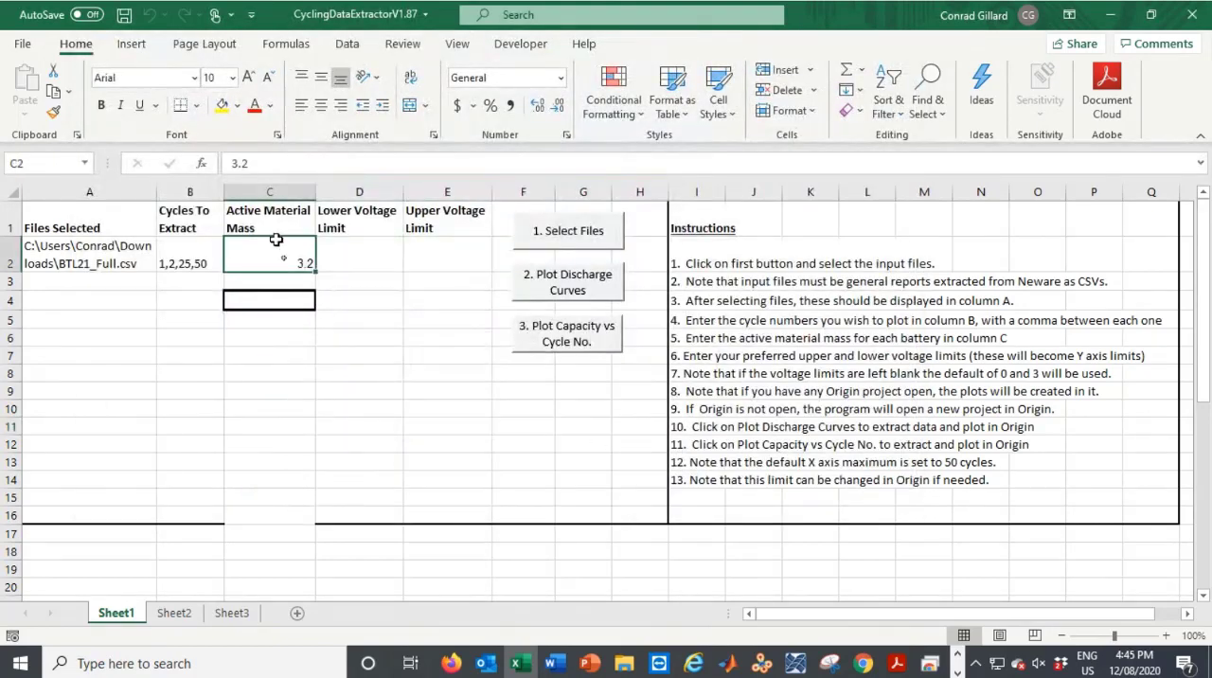
Step: Enter lower voltage limit 0 and upper voltage limit 3 for the file
double_click(269, 261)
text(0)
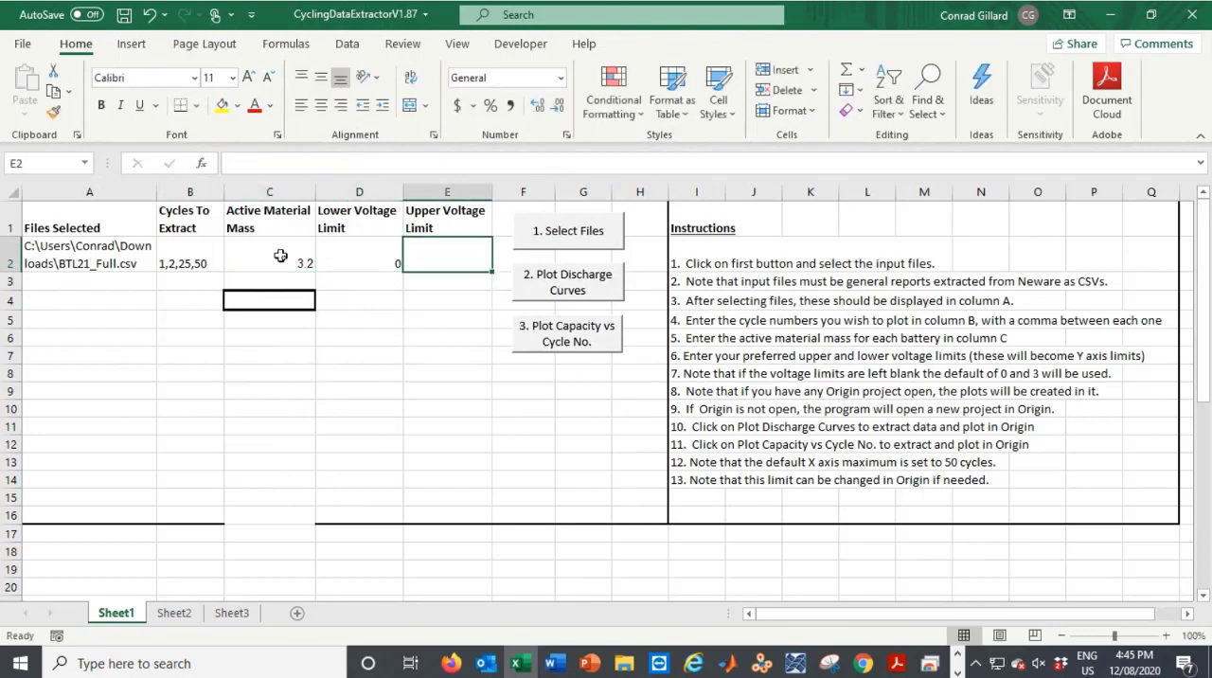
text(3)
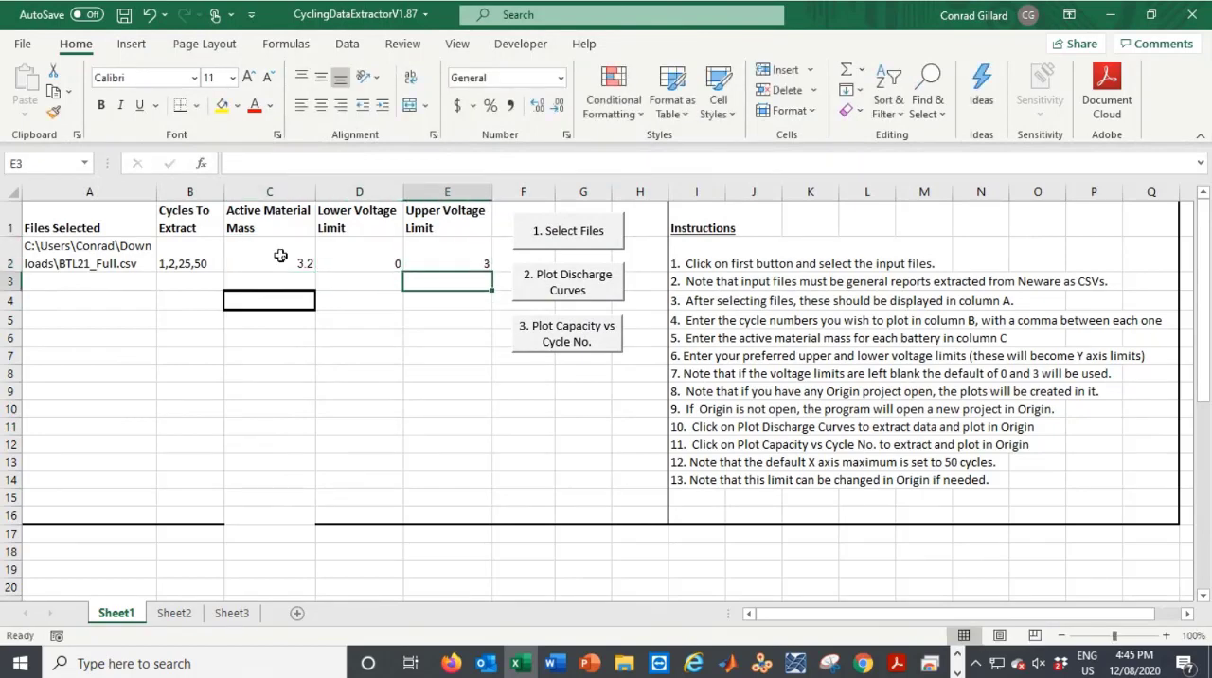